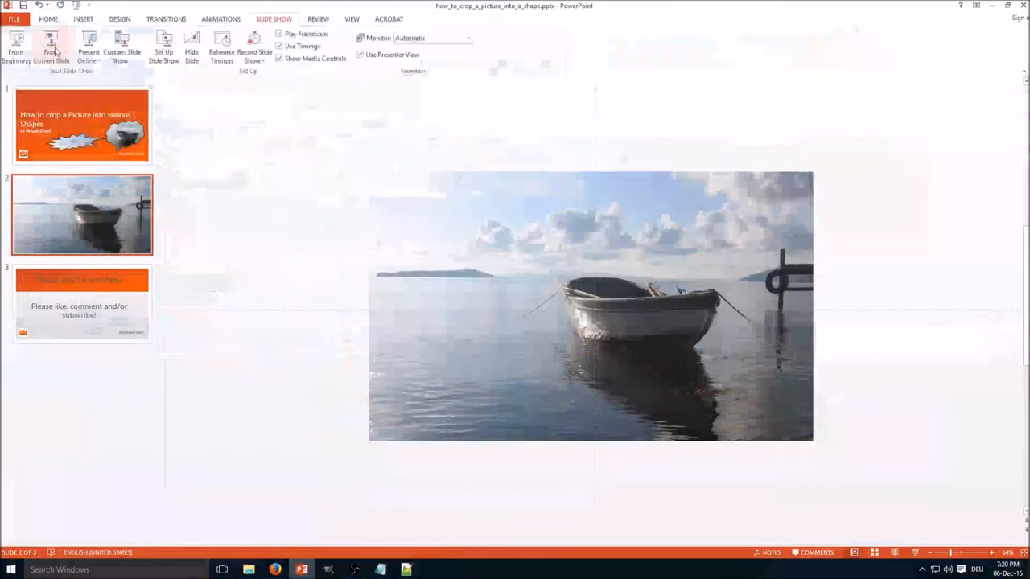
# Return to the Home ribbon for slide 2's editing and drawing commands.
pyautogui.click(47, 19)
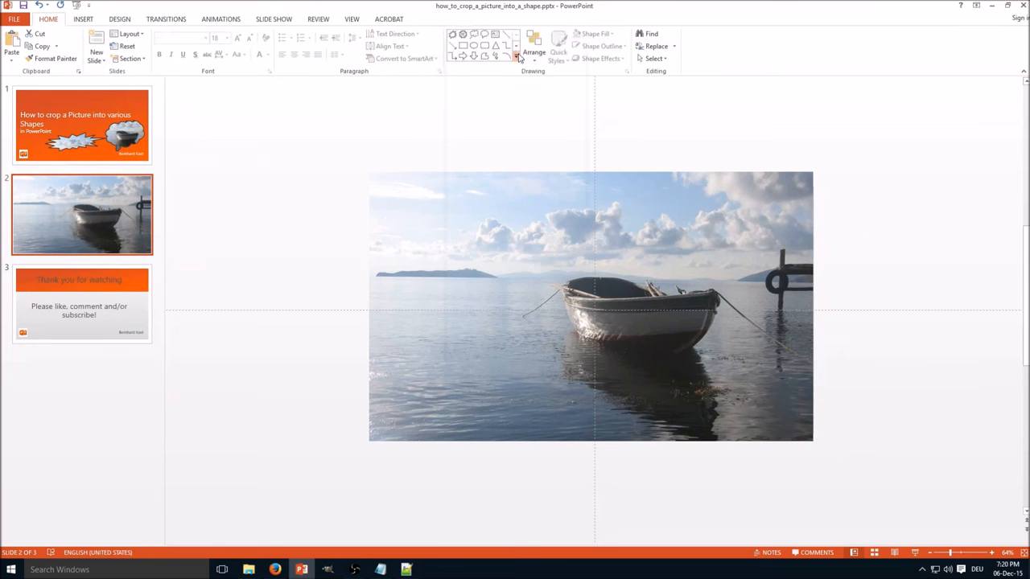
# Open the full shapes gallery to pick the 12-Point Star.
pyautogui.click(518, 57)
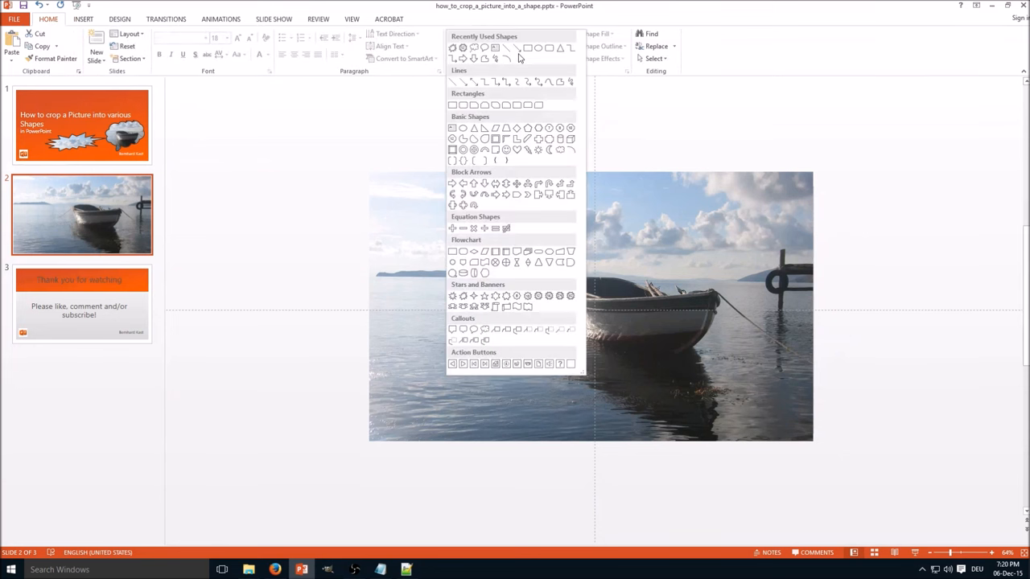
pyautogui.moveTo(531, 165)
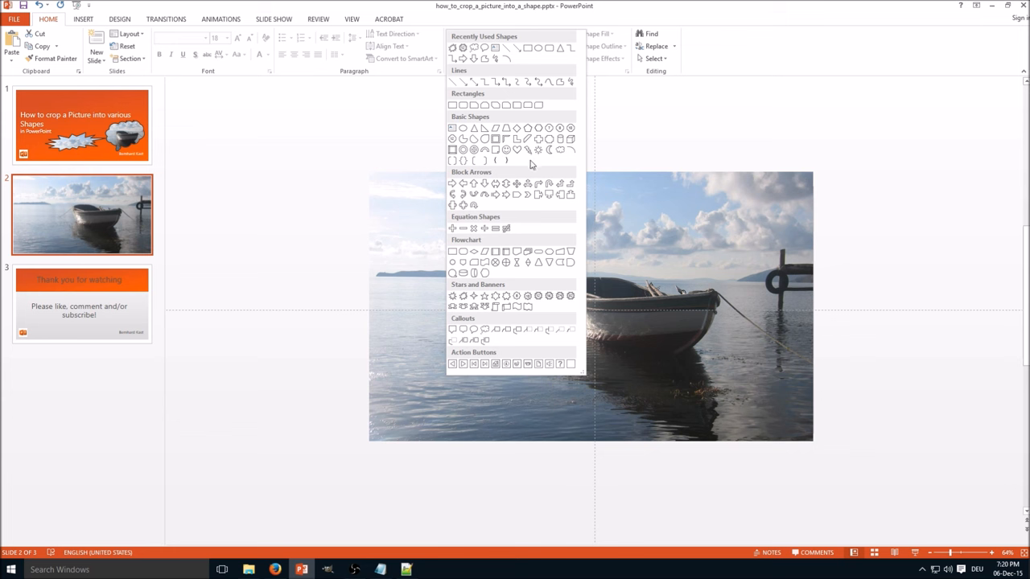
pyautogui.moveTo(540, 303)
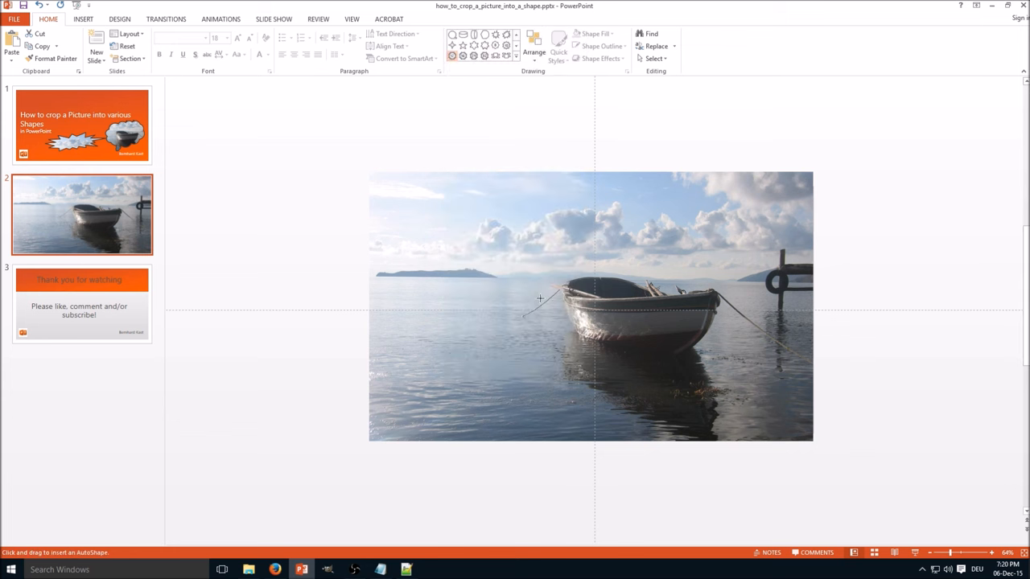
pyautogui.moveTo(514, 210)
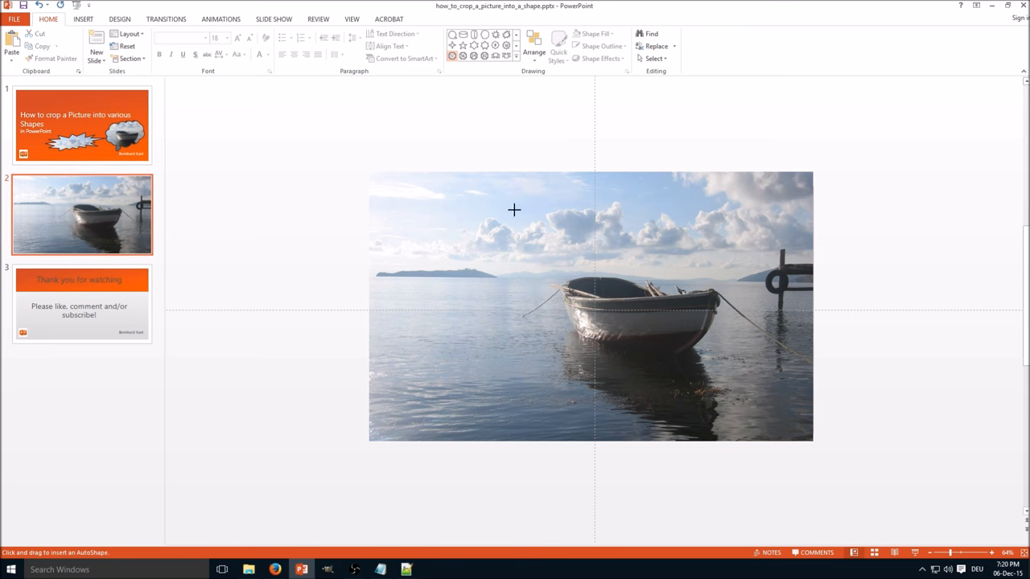
# Drag a 12-point star across the centre of the rowboat photo.
pyautogui.moveTo(514, 210); pyautogui.dragTo(753, 387)
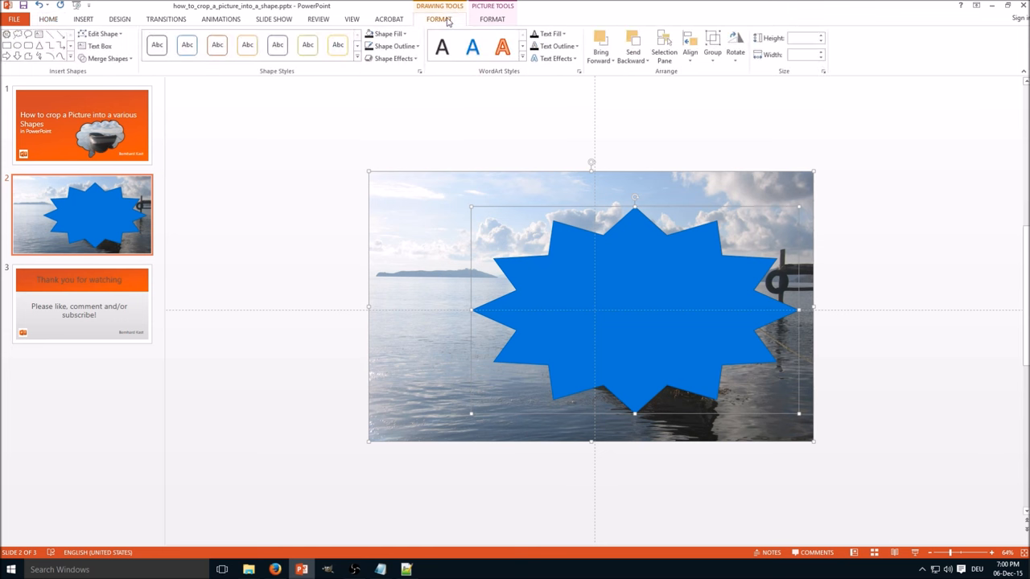
# Apply Merge Shapes Intersect to crop the rowboat photo into the star, then deselect.
pyautogui.click(109, 58)
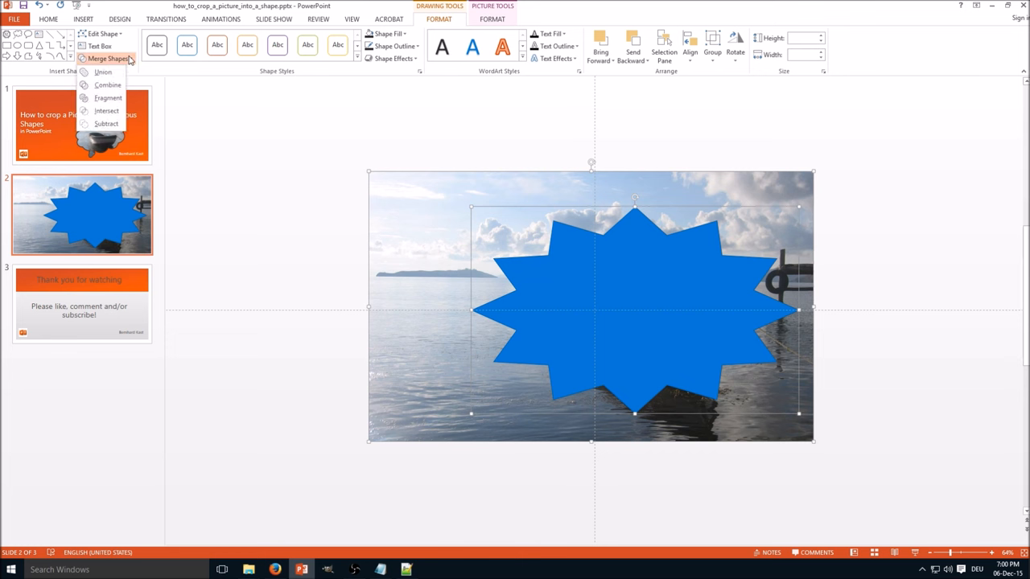
pyautogui.click(105, 110)
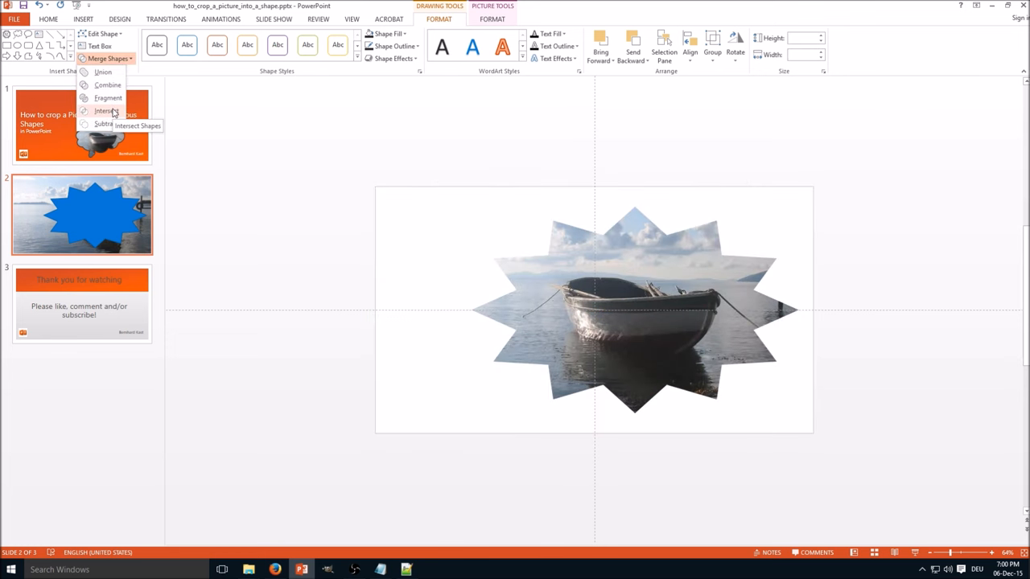
pyautogui.click(106, 110)
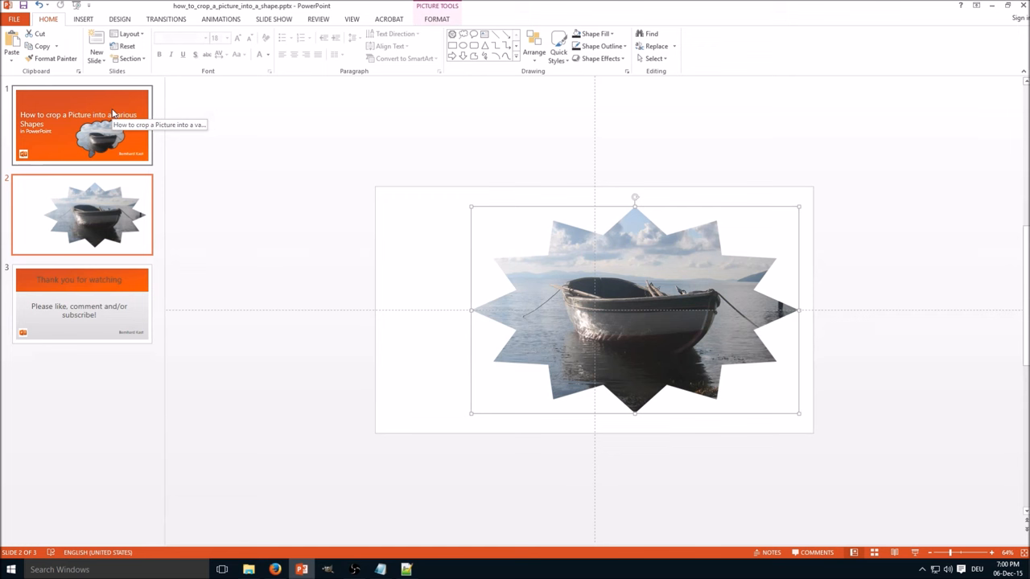
pyautogui.click(470, 120)
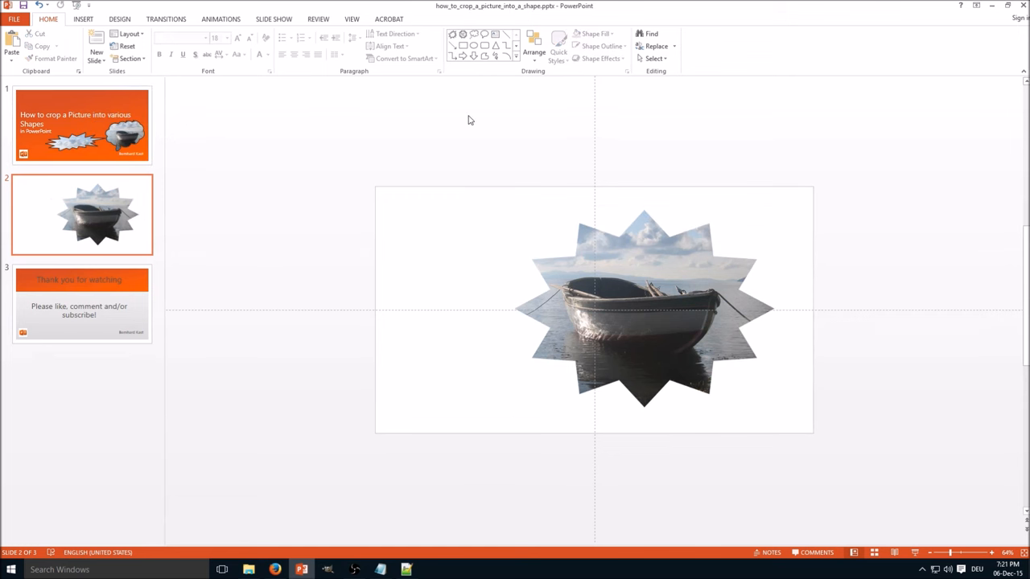